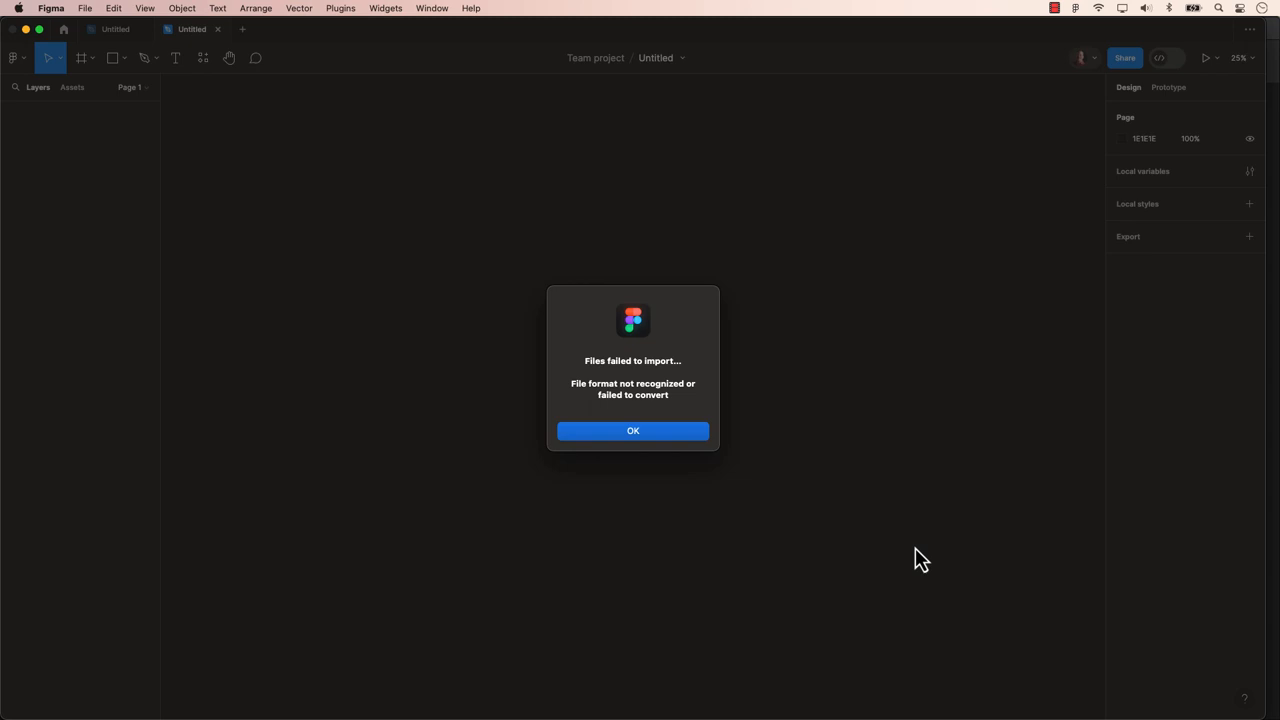
- Dismiss the 'Files failed to import' alert, leaving the empty Figma file
click(632, 432)
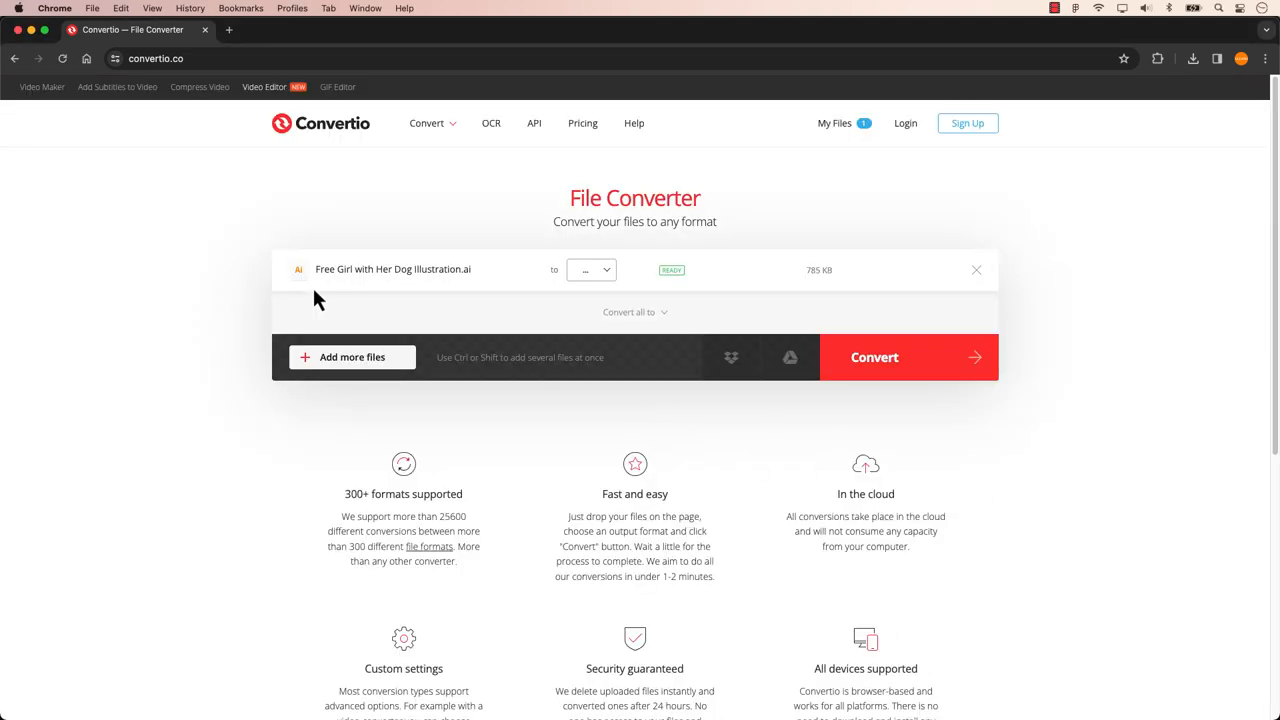
mouse_move(470, 288)
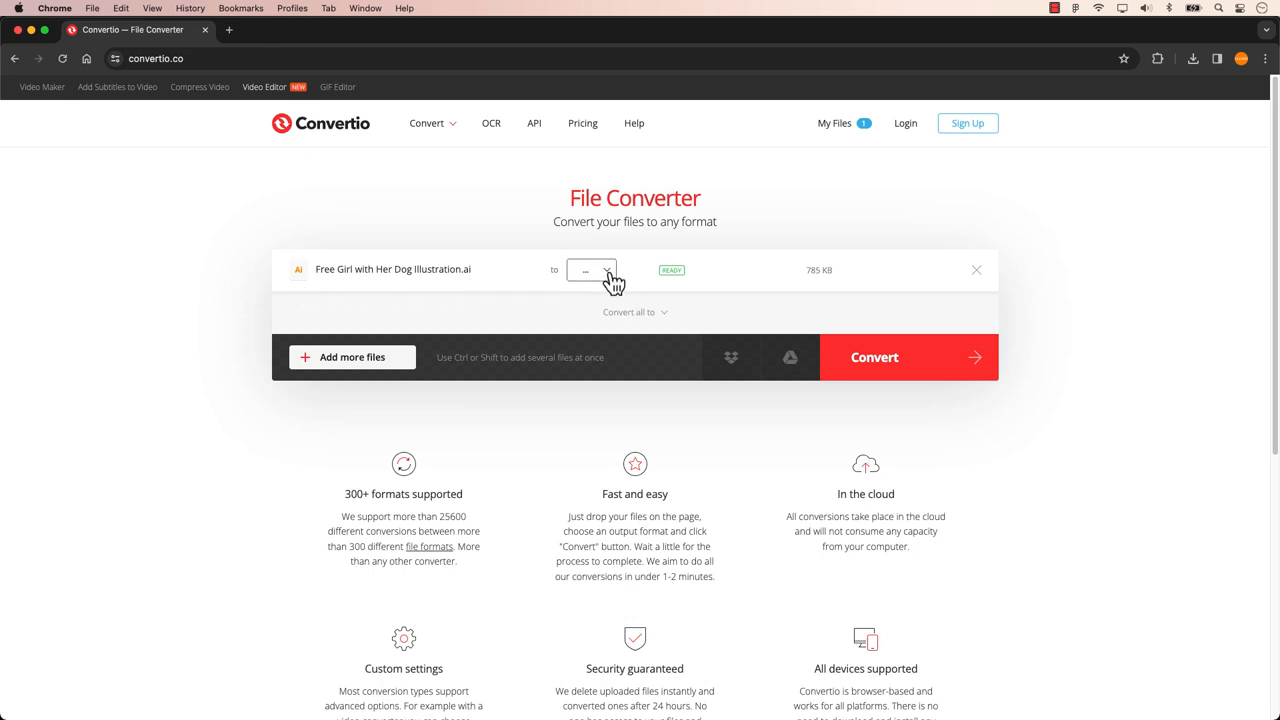
- Choose SVG under Image as the output format for the uploaded .ai illustration
click(592, 270)
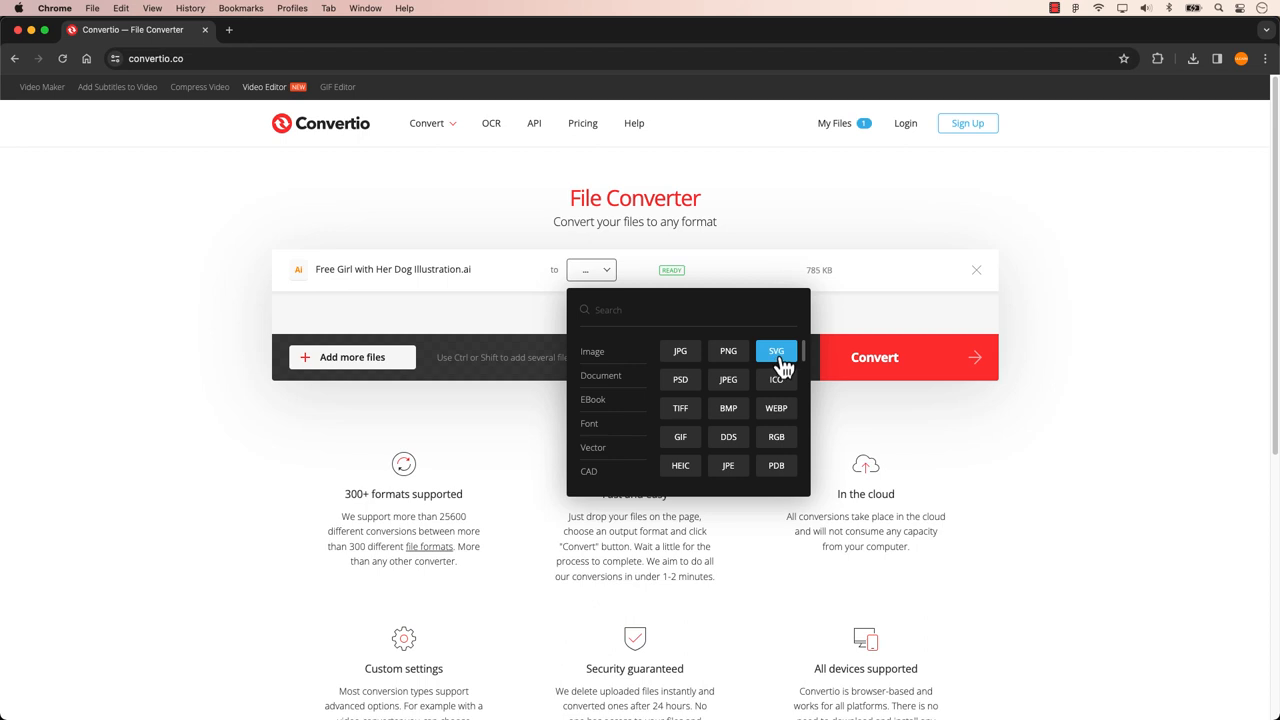
click(776, 352)
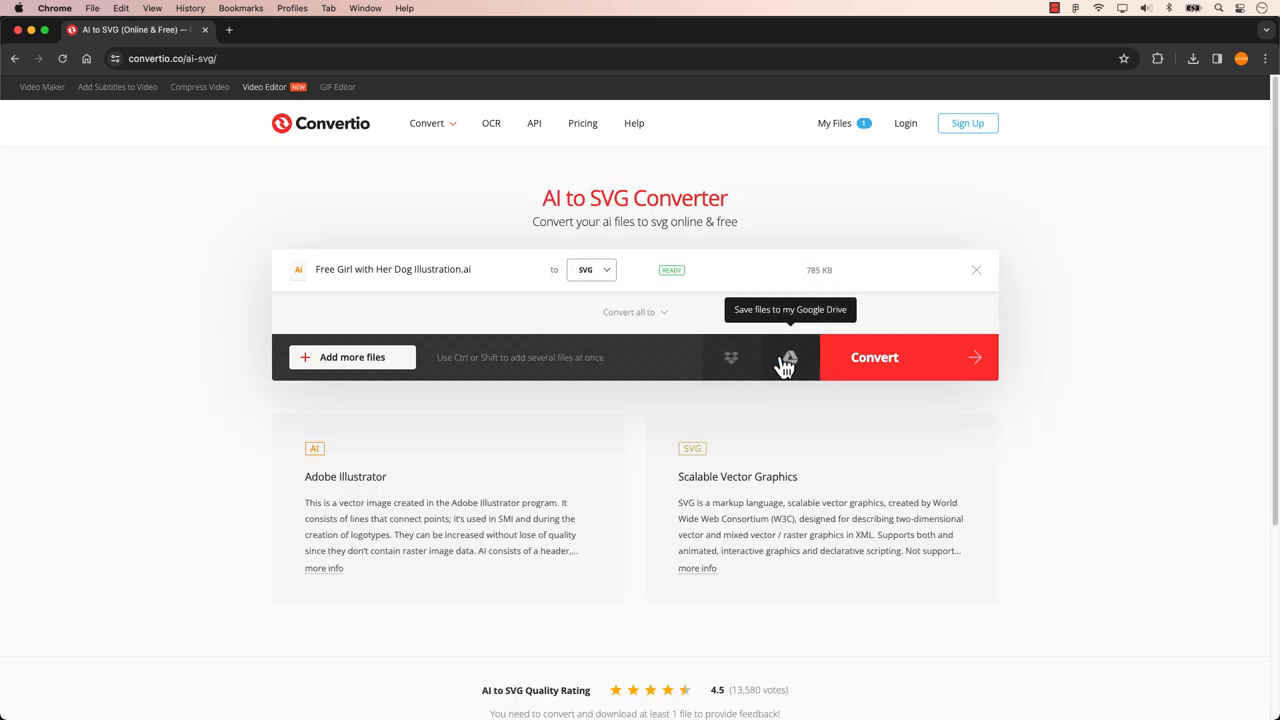
click(352, 356)
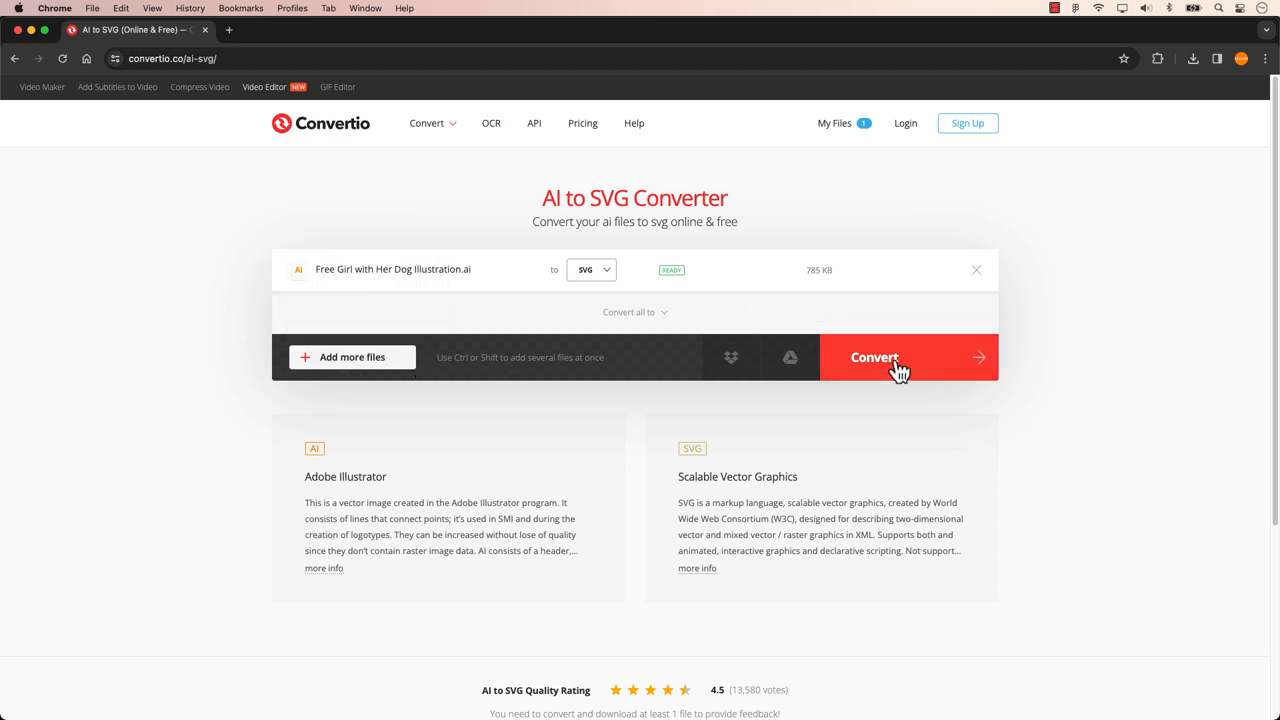
- Convert the file and download Free-Girl-with-Her-Dog-Illustration_1.svg
click(874, 356)
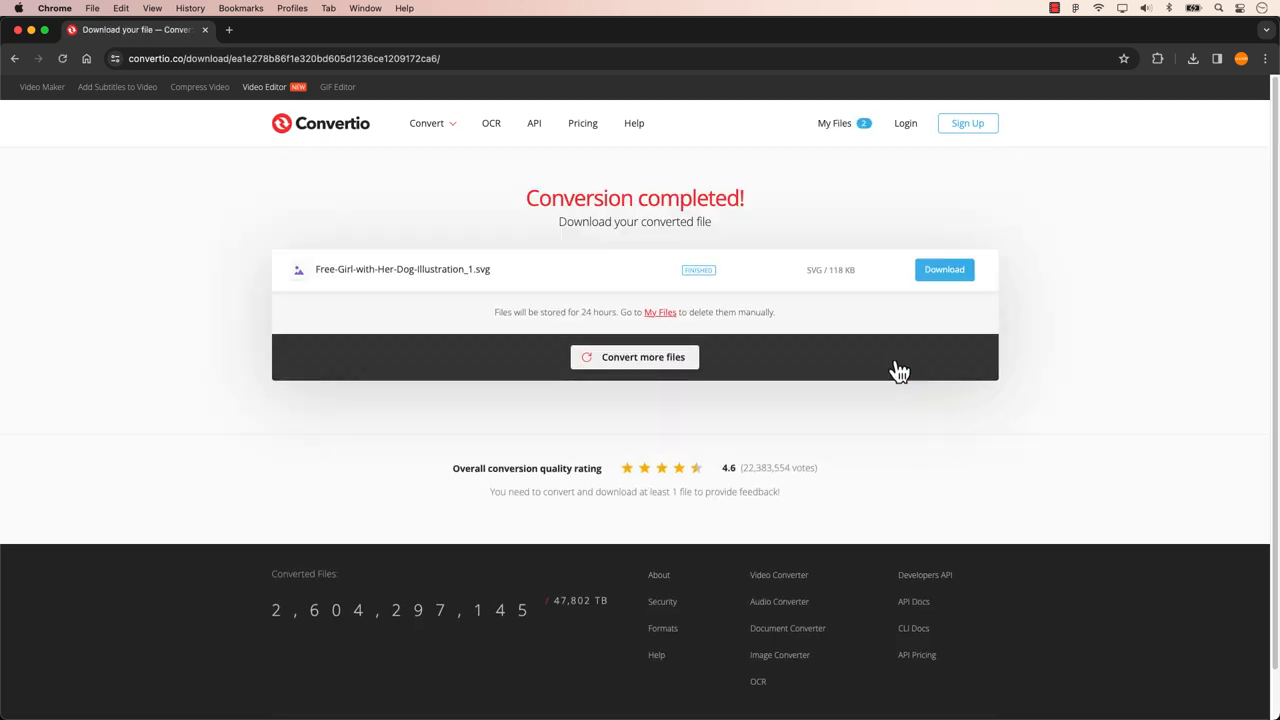
mouse_move(702, 298)
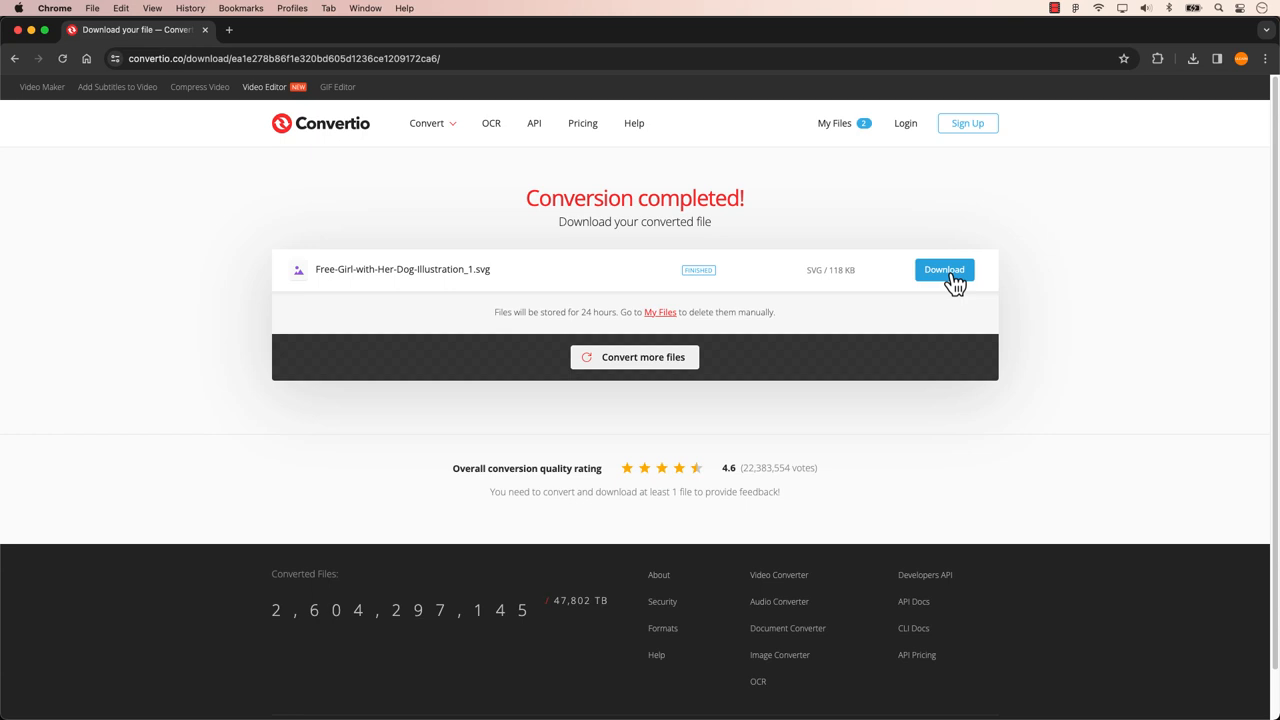
click(944, 268)
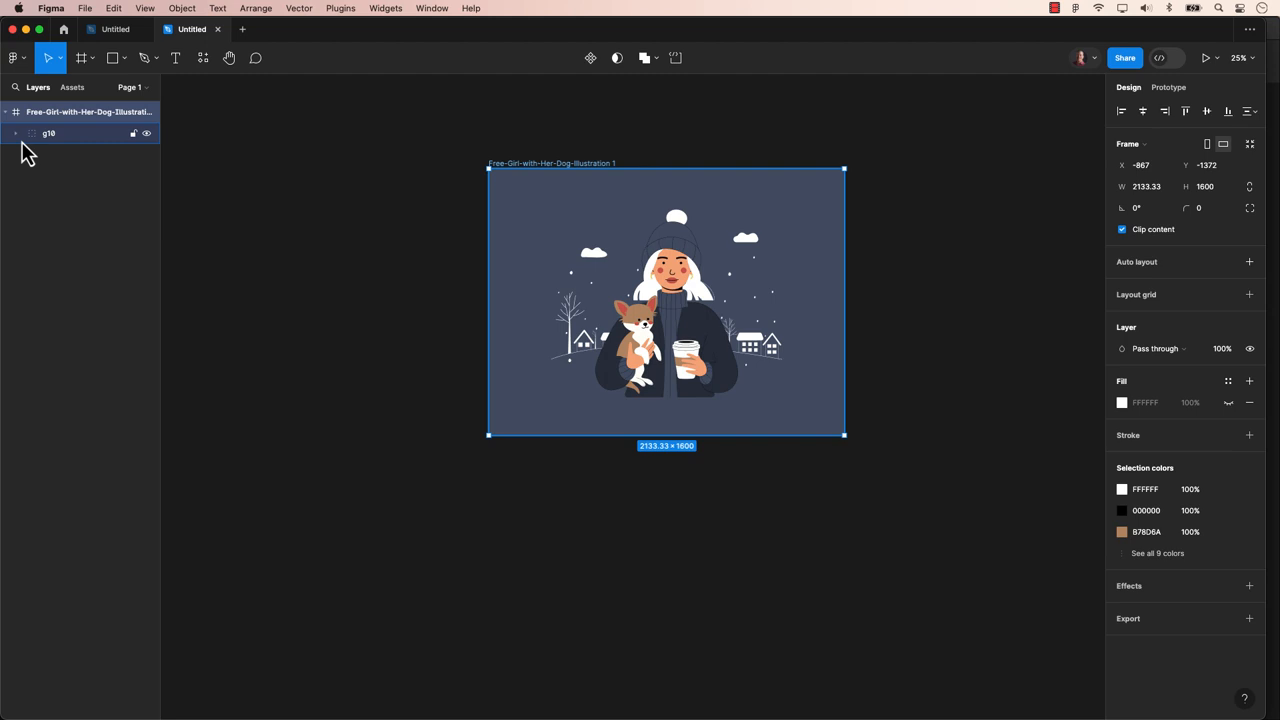
- Expand g14, the Clip path group, g16 and a nested subgroup to expose individual vector paths
click(16, 132)
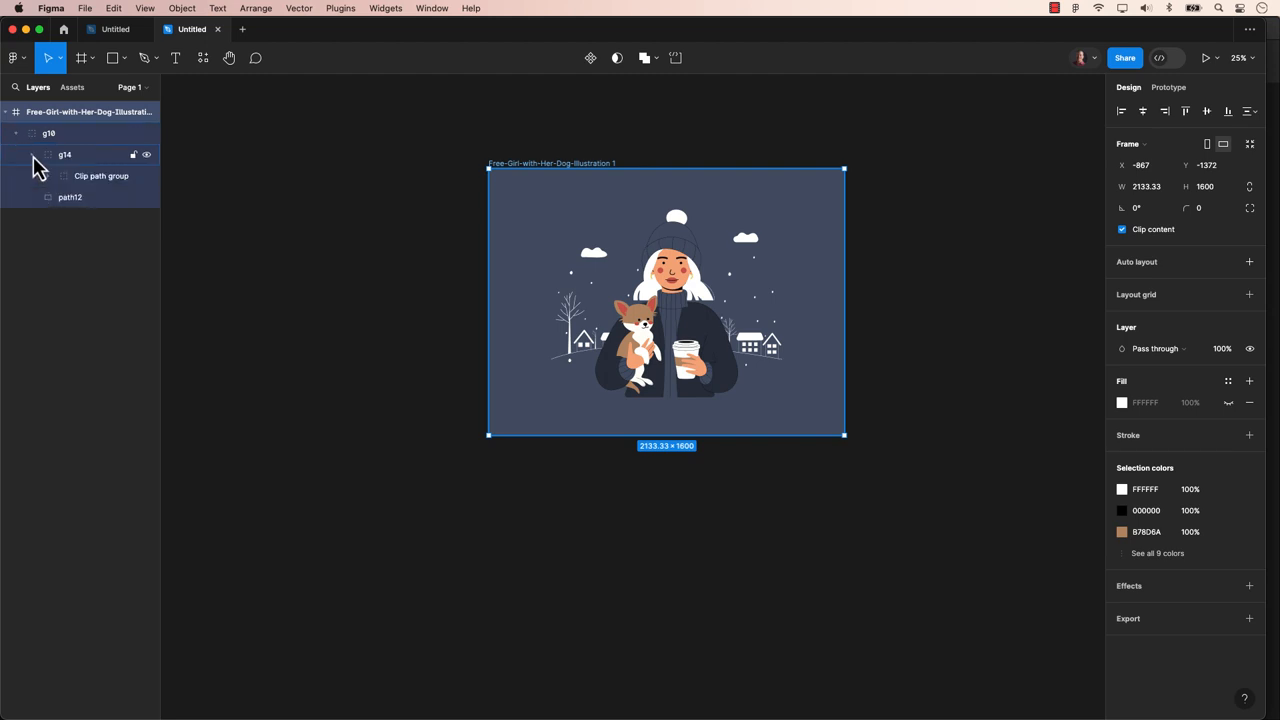
click(64, 176)
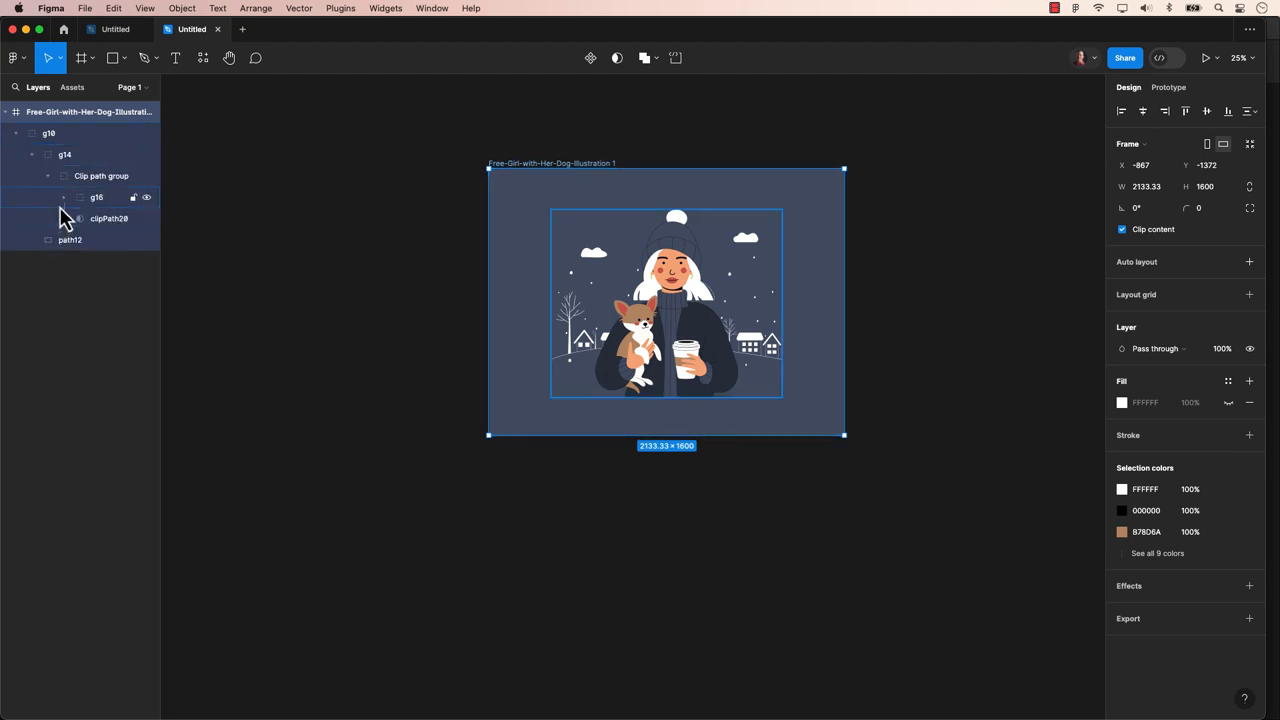
click(64, 198)
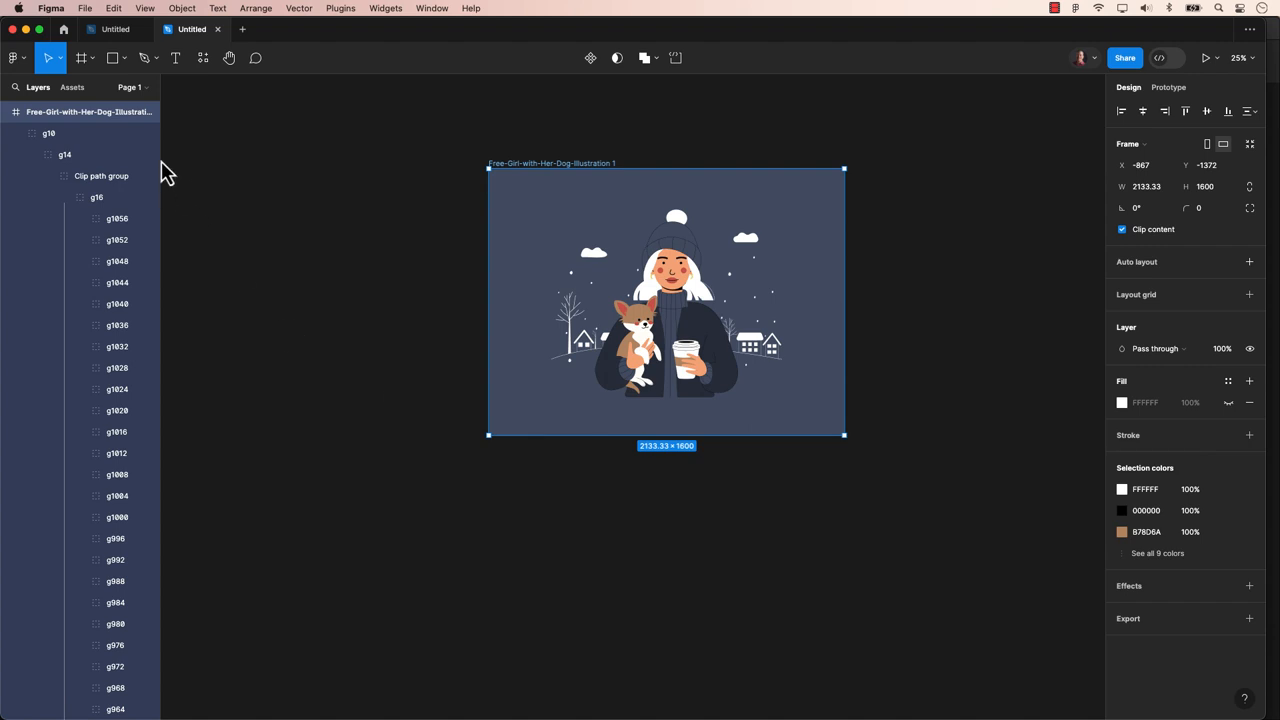
scroll(down, 3)
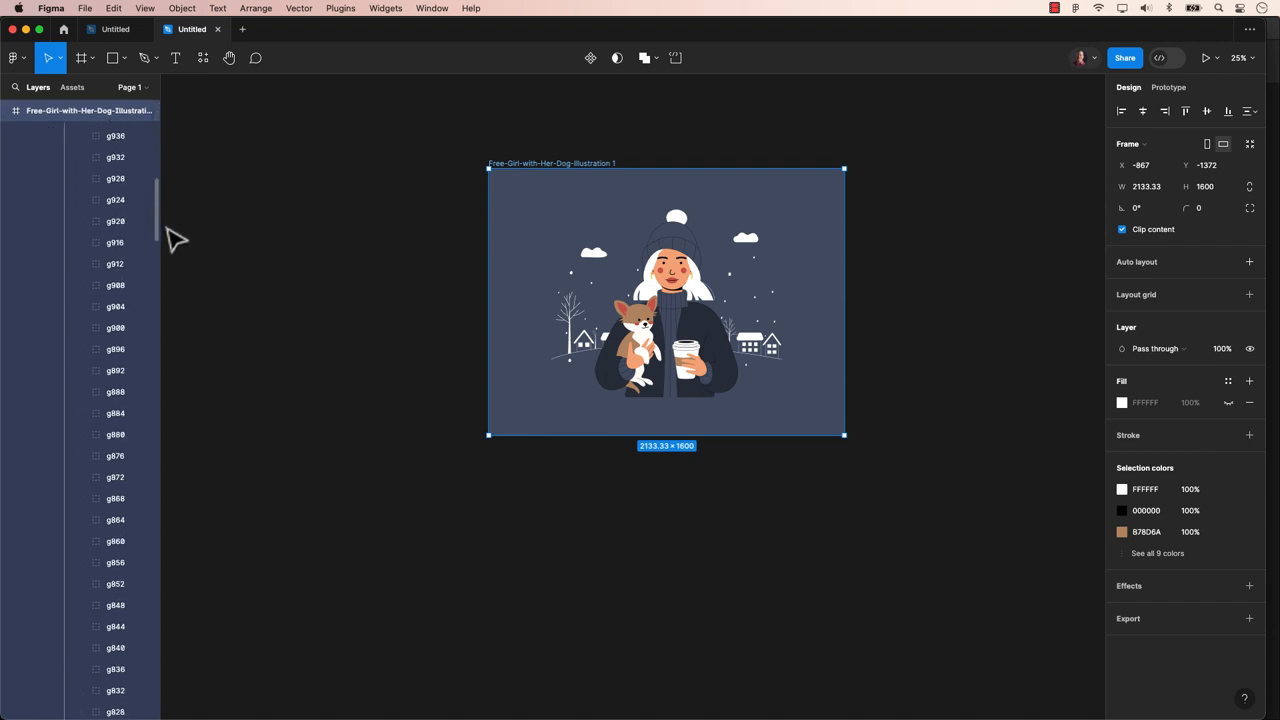
click(86, 242)
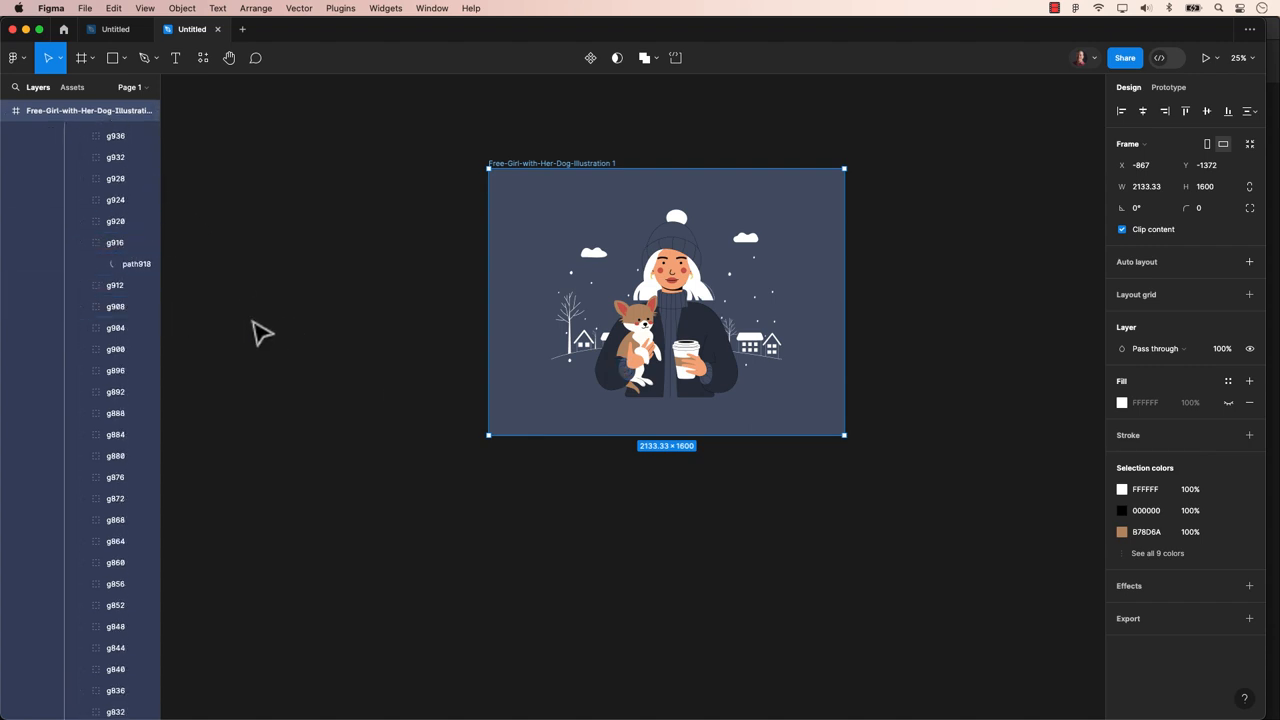